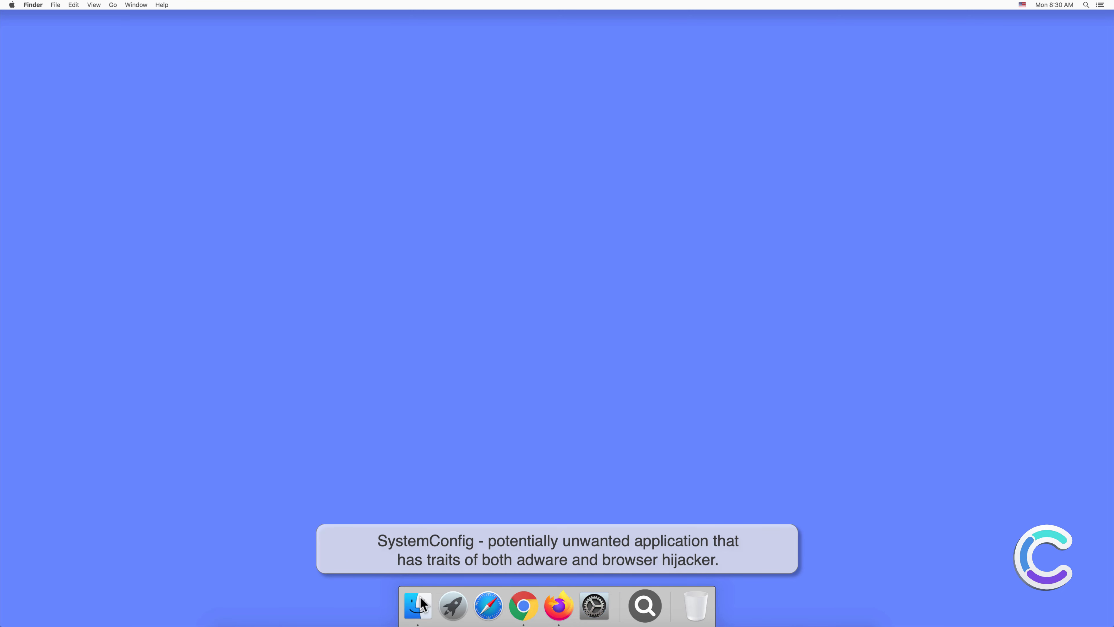
Glance through the Applications folder in Finder and close it again
{"action": "left_click", "coordinate": [417, 605]}
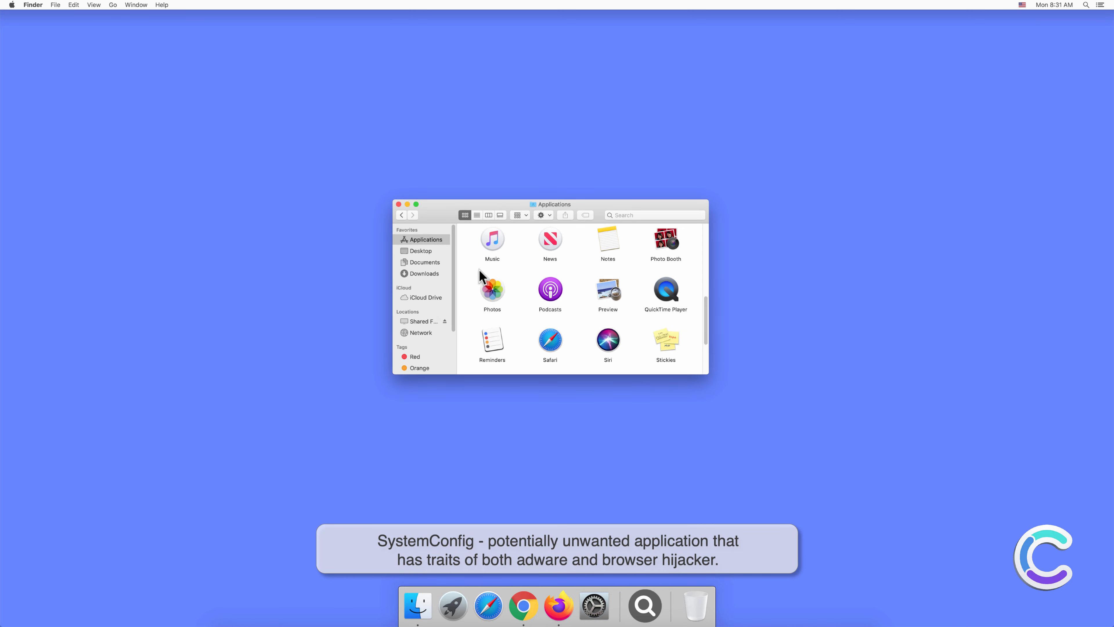
{"action": "scroll", "scroll_direction": "down", "scroll_amount": 3}
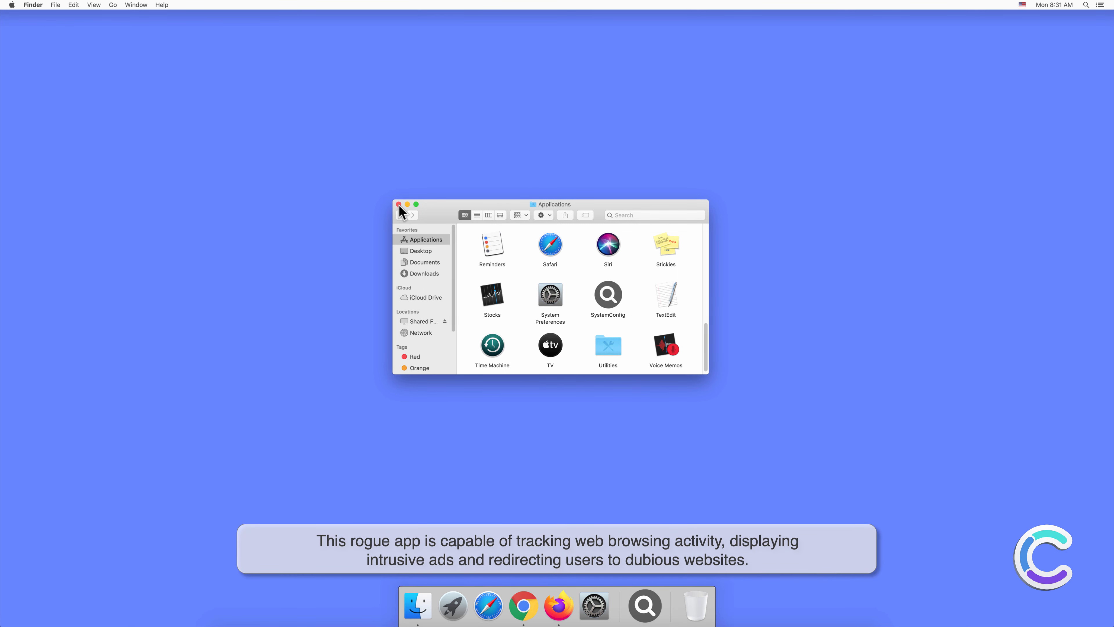
{"action": "left_click", "coordinate": [399, 205]}
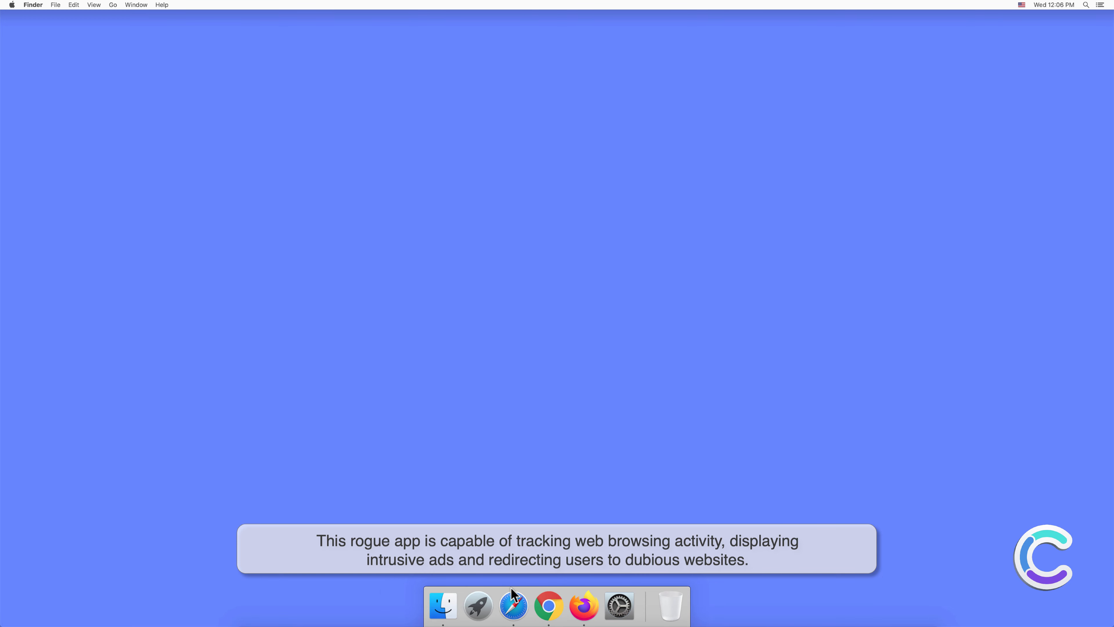
Launch Safari and show the Extensions preferences listing the enabled SystemConfig 1.0 extension
{"action": "left_click", "coordinate": [513, 605]}
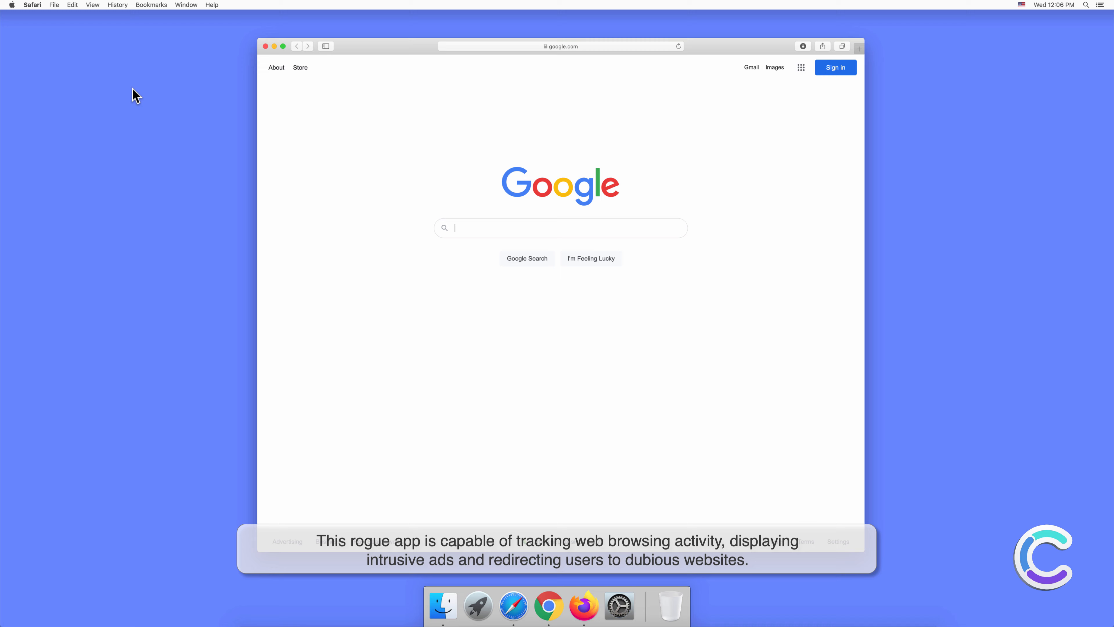
{"action": "left_click", "coordinate": [32, 5]}
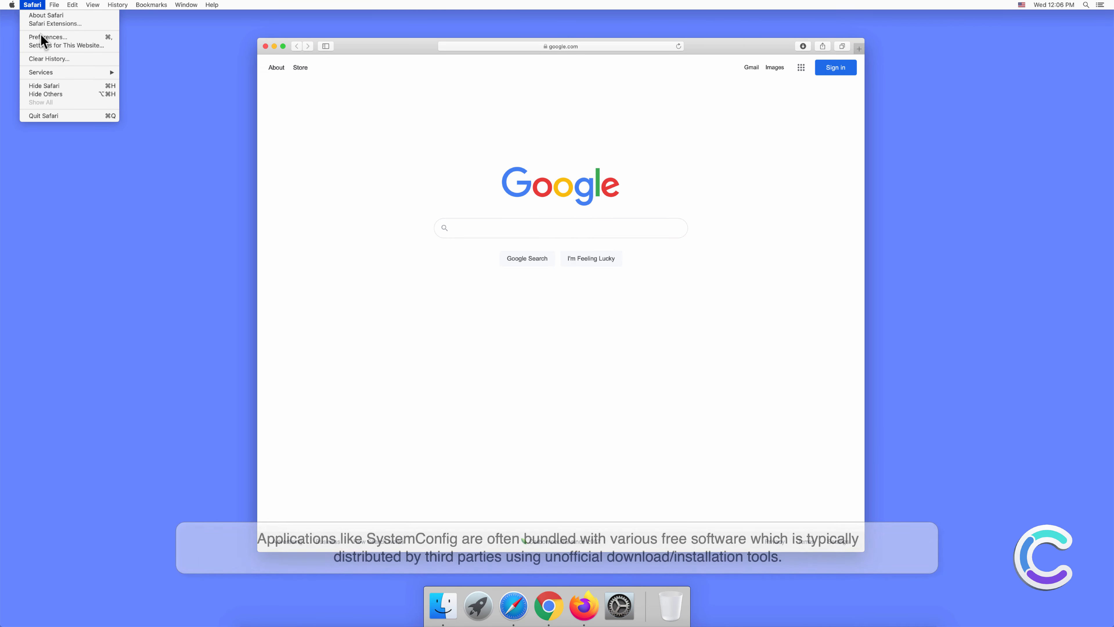
{"action": "left_click", "coordinate": [47, 37]}
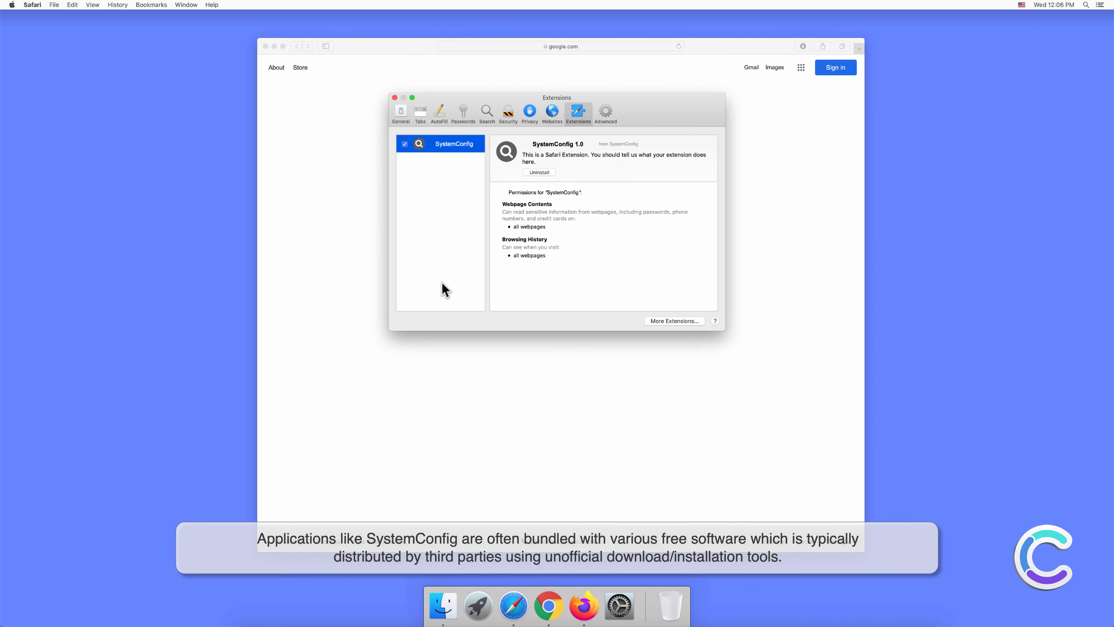
{"action": "mouse_move", "coordinate": [438, 292]}
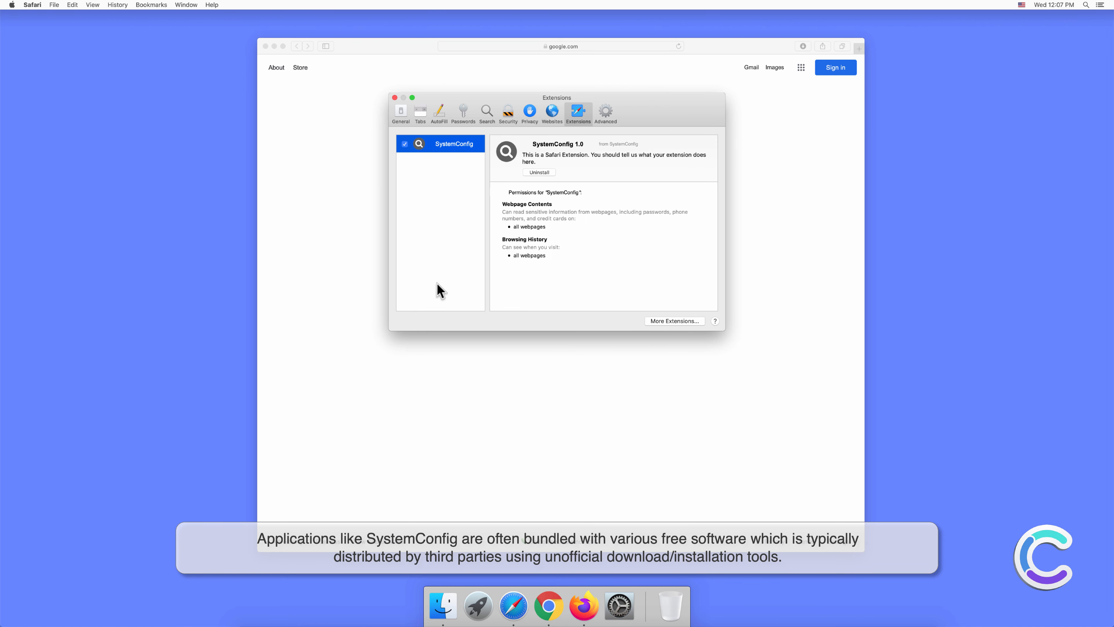
{"action": "mouse_move", "coordinate": [396, 174]}
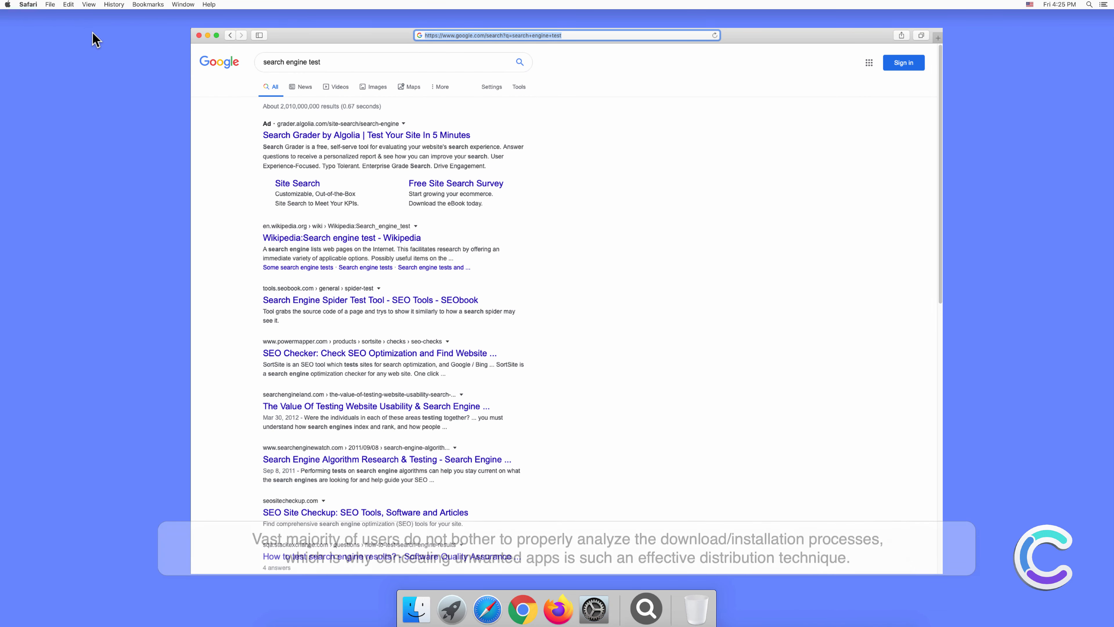
Search Google for 'testing search engine' in a new Safari tab
{"action": "left_click", "coordinate": [28, 4]}
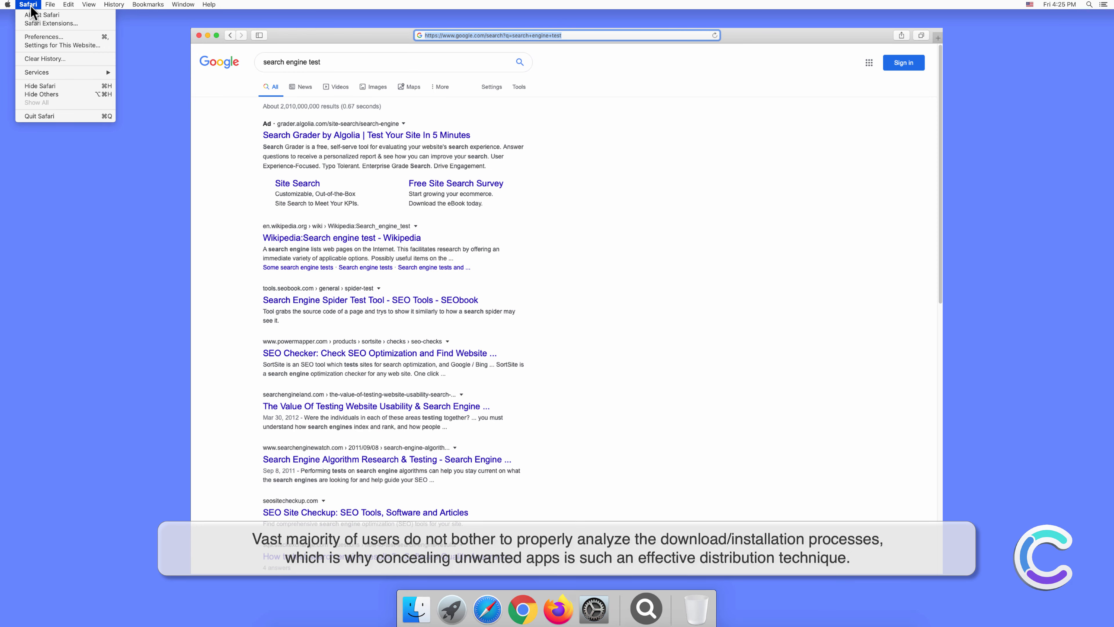
{"action": "mouse_move", "coordinate": [44, 41]}
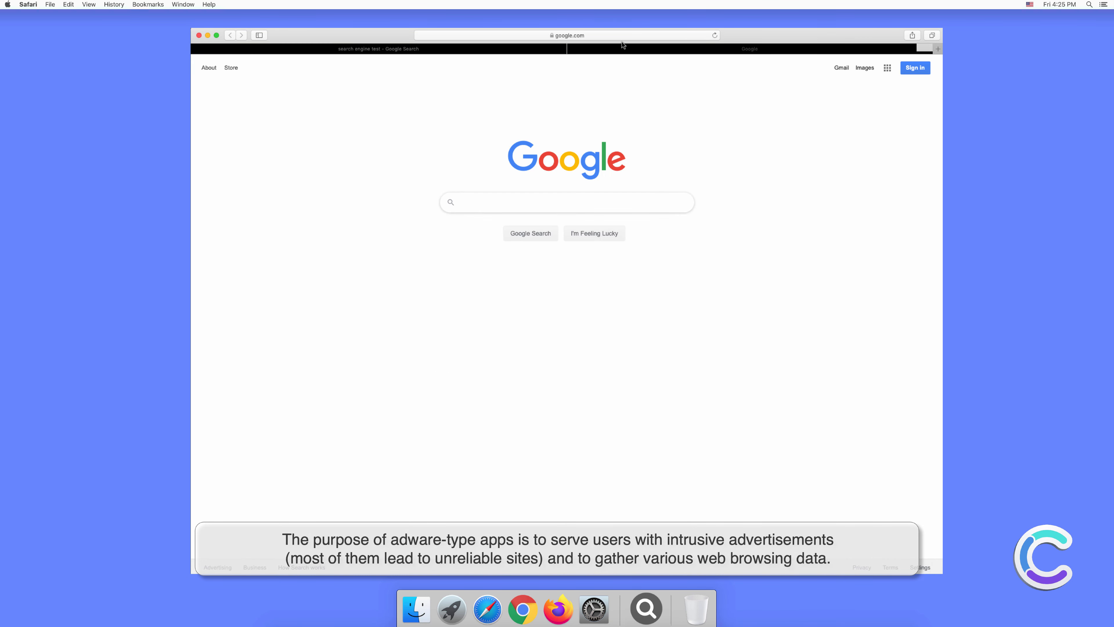
{"action": "left_click", "coordinate": [566, 35]}
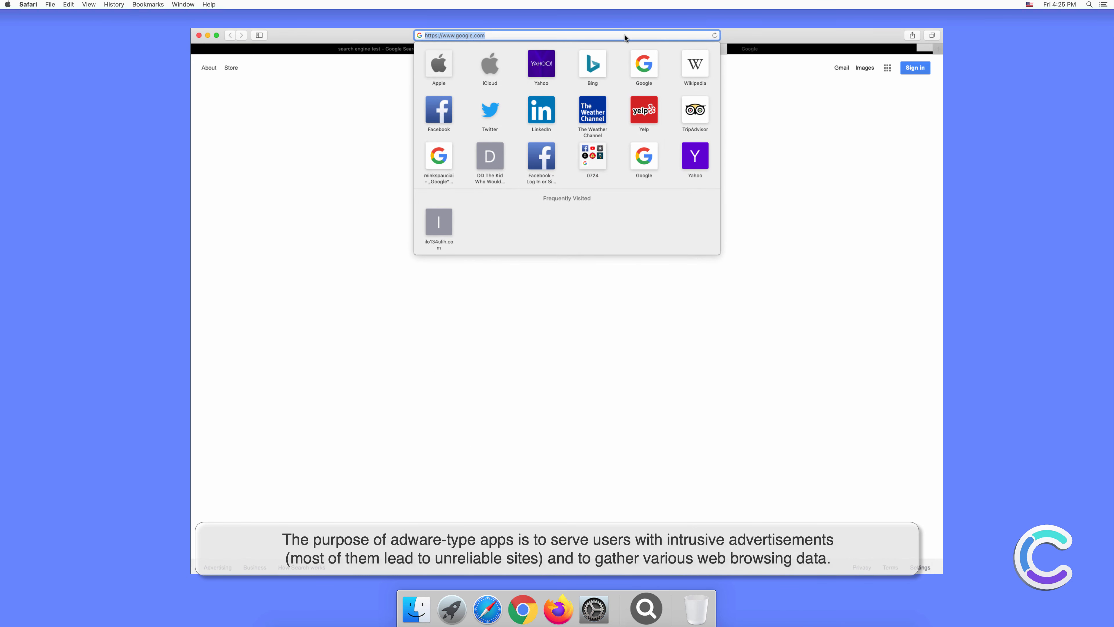
{"action": "type", "text": "testing"}
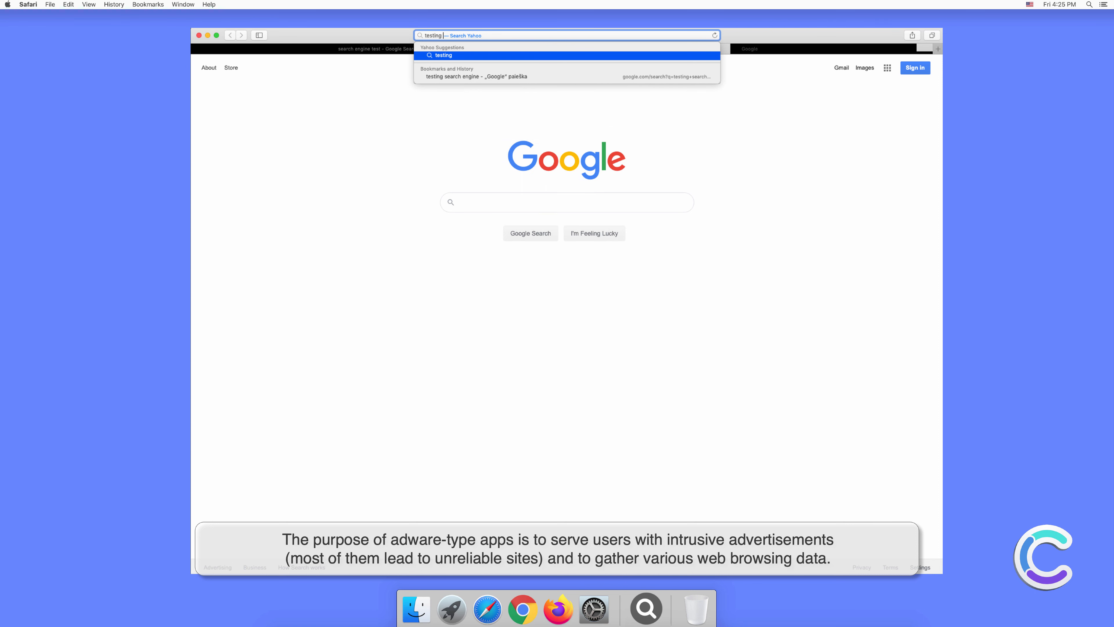
{"action": "type", "text": "search engine"}
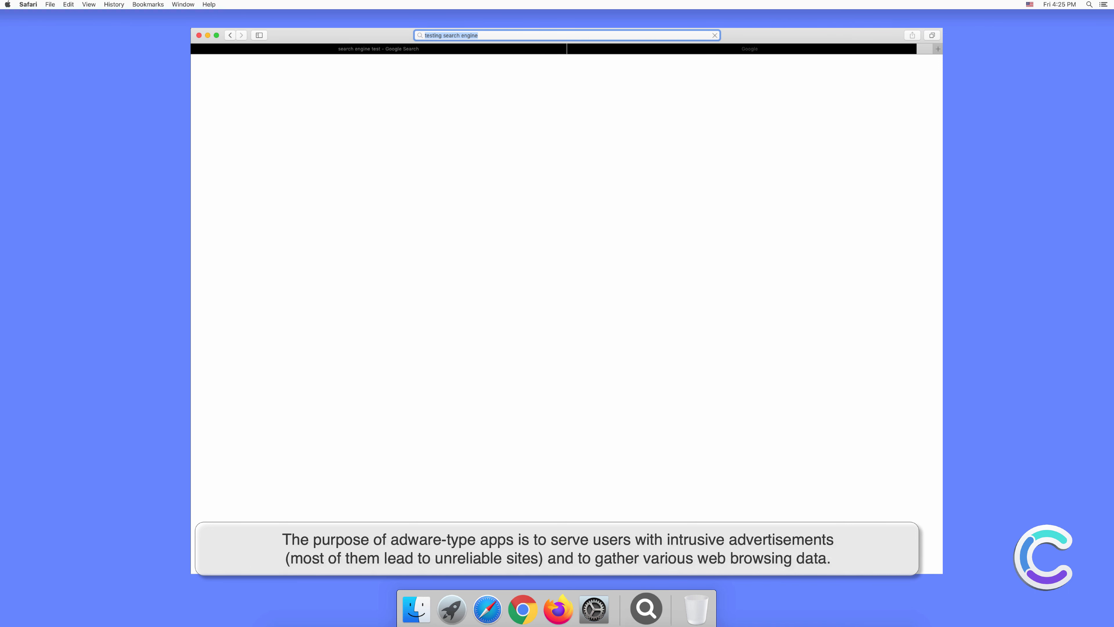
{"action": "key", "text": "Return"}
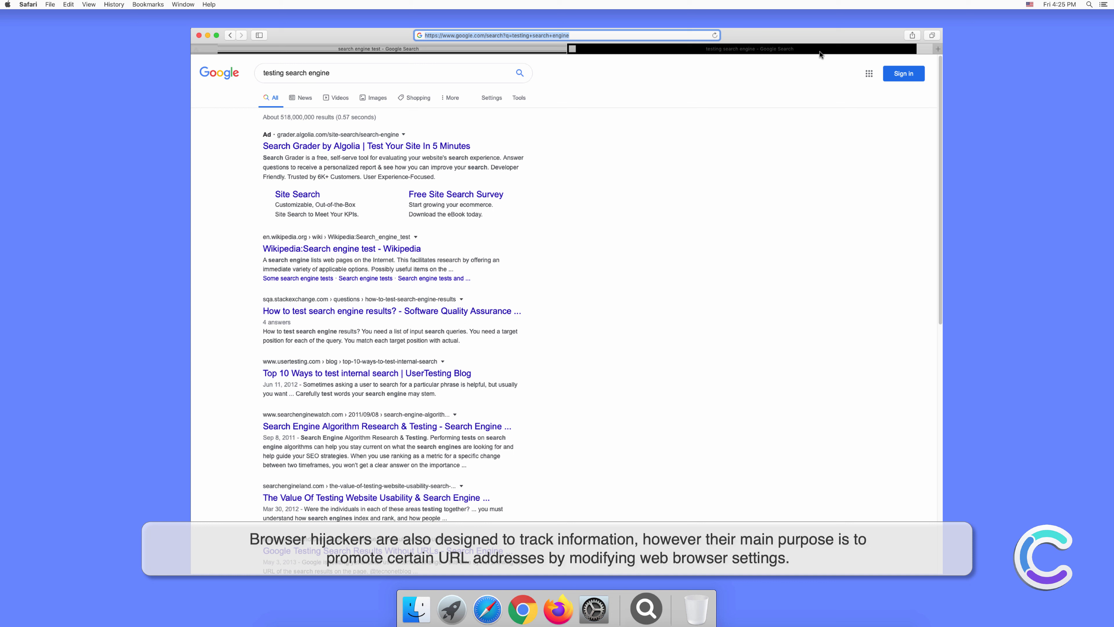
{"action": "mouse_move", "coordinate": [916, 57]}
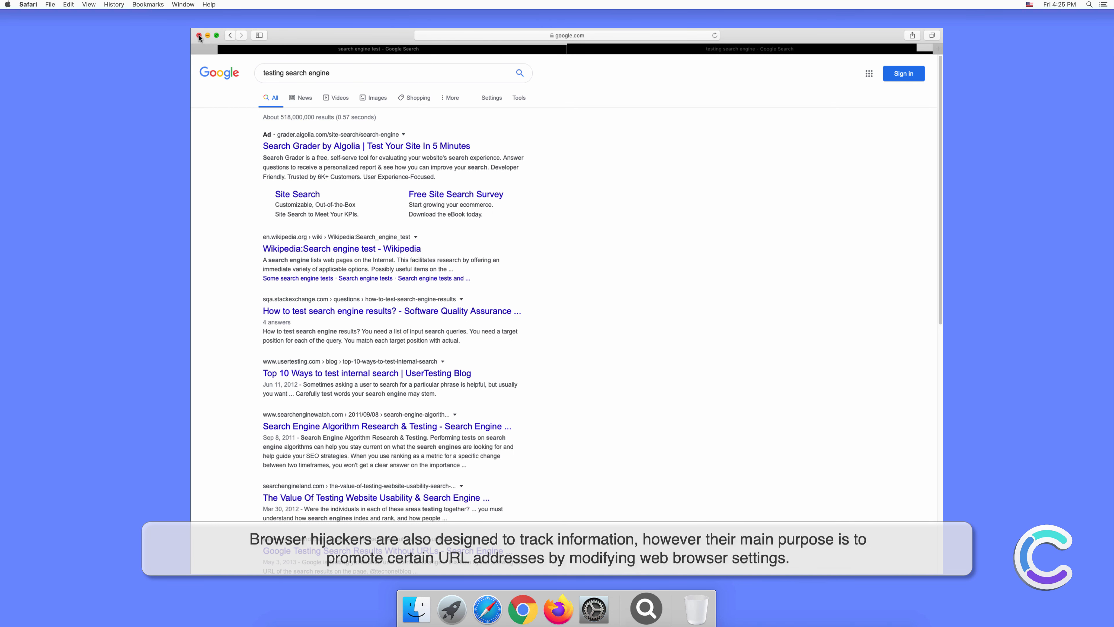
Close Safari, locate SystemConfig in Finder's Applications folder via its context menu, then close the folder
{"action": "left_click", "coordinate": [199, 35]}
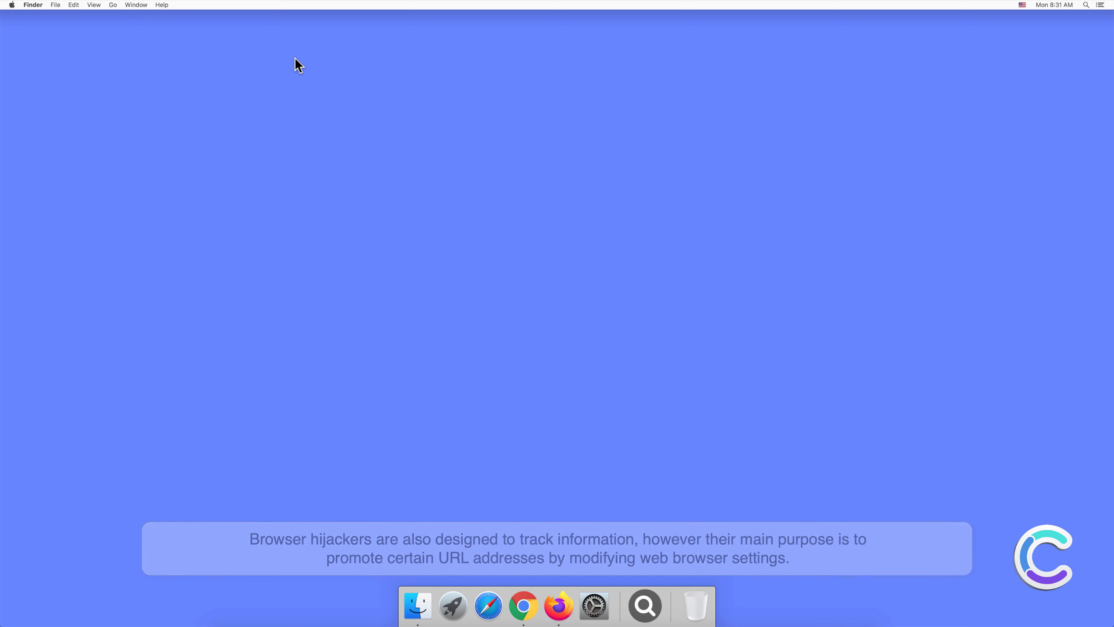
{"action": "left_click", "coordinate": [418, 605]}
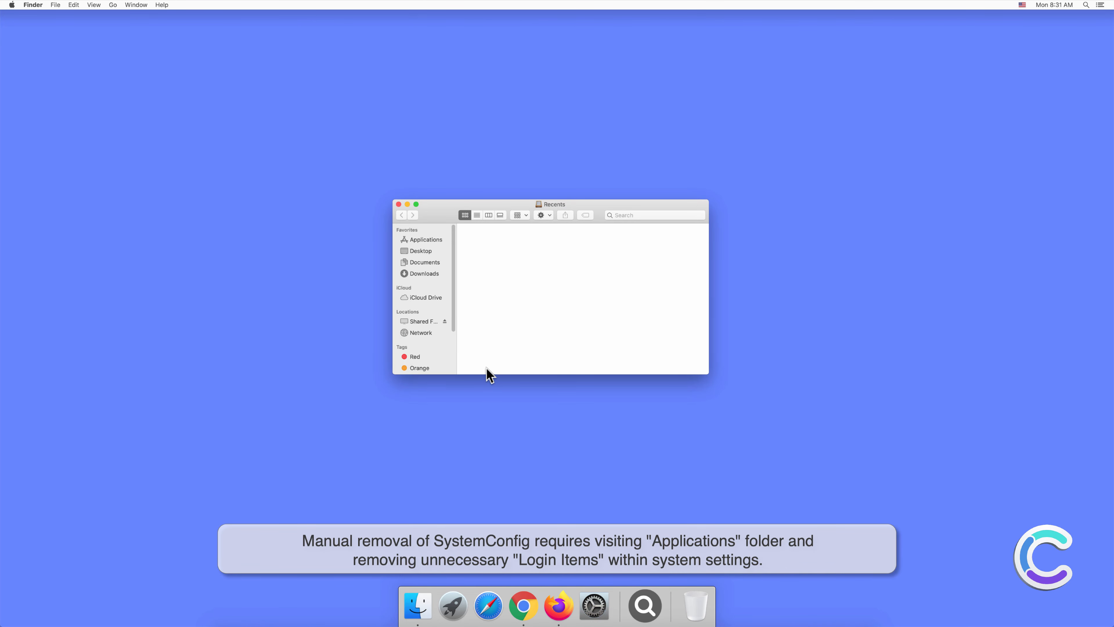
{"action": "left_click", "coordinate": [426, 239]}
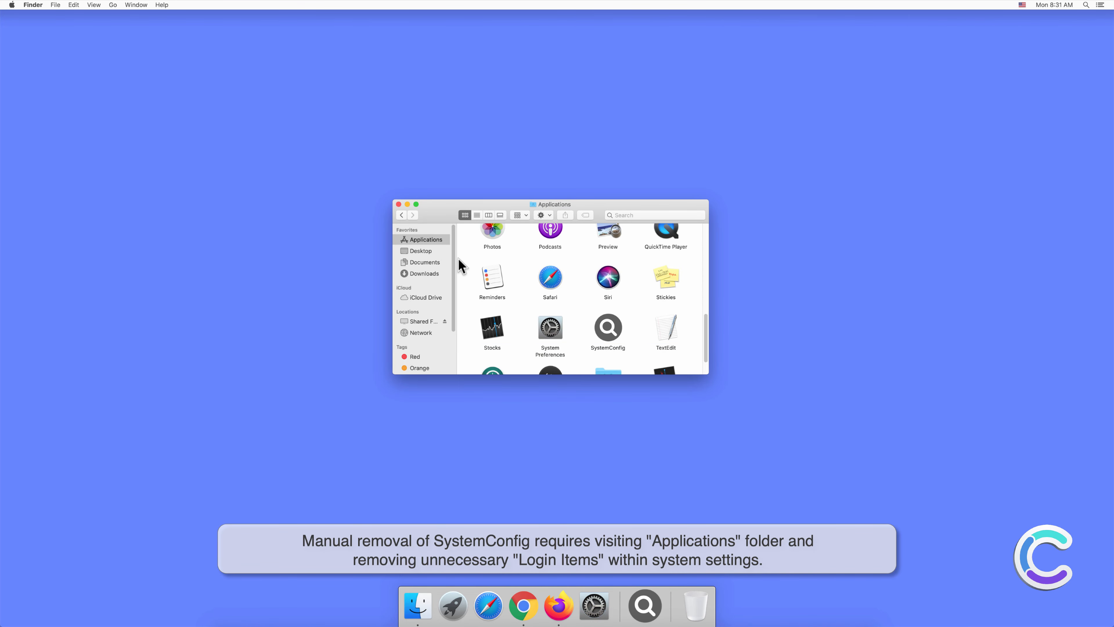
{"action": "scroll", "scroll_direction": "down", "scroll_amount": 3}
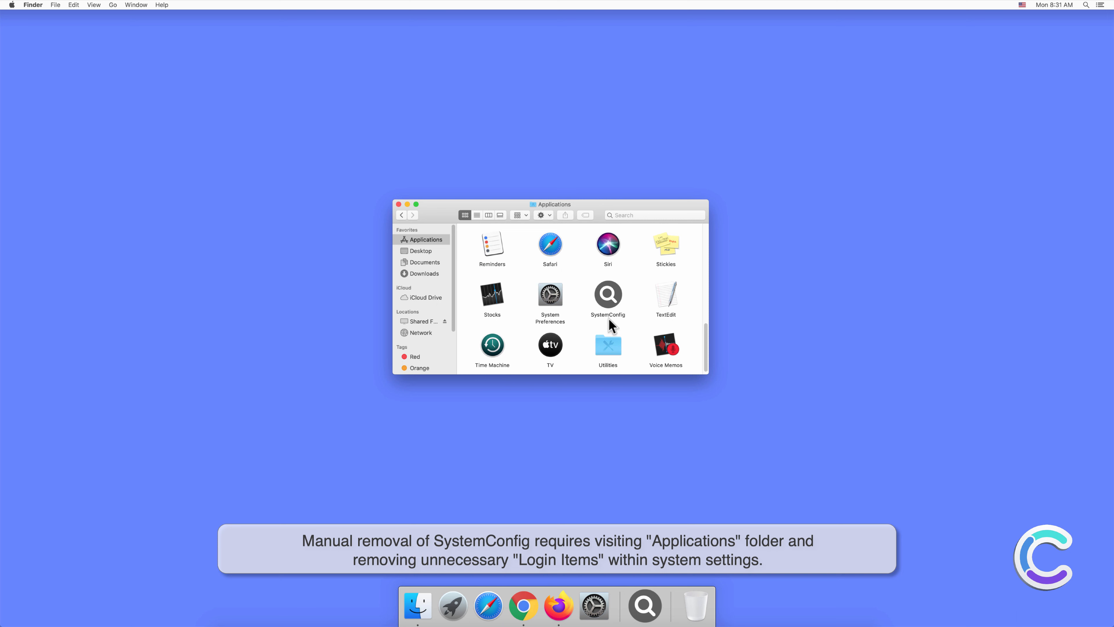
{"action": "right_click", "coordinate": [608, 294]}
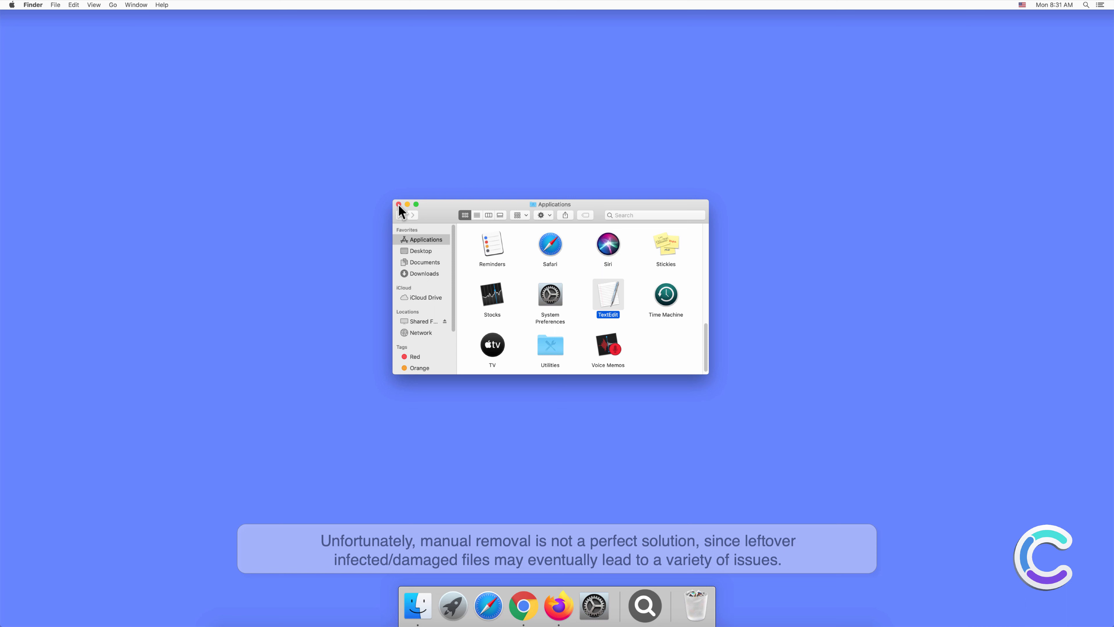
{"action": "left_click", "coordinate": [398, 205]}
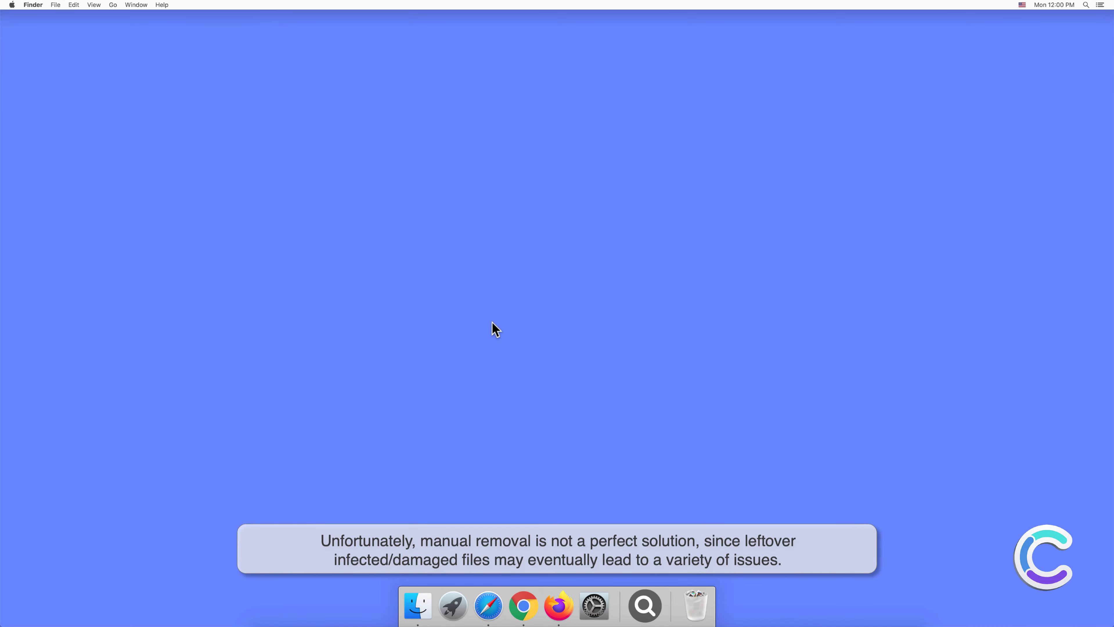
Check Users & Groups Login Items in System Preferences shows no startup items, then close it
{"action": "left_click", "coordinate": [594, 605]}
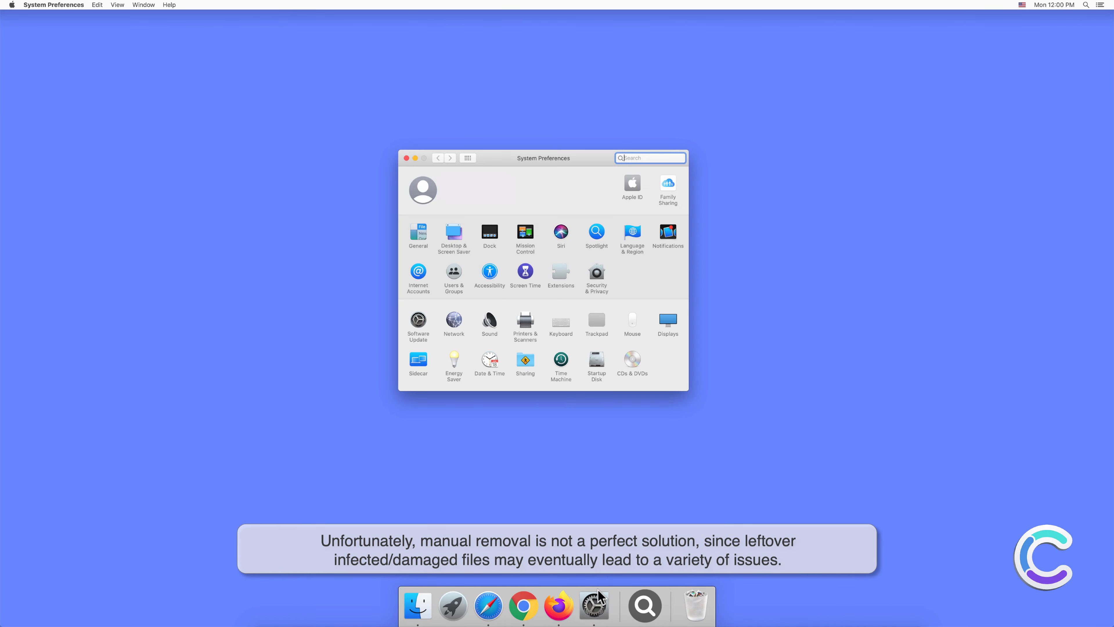
{"action": "mouse_move", "coordinate": [454, 279]}
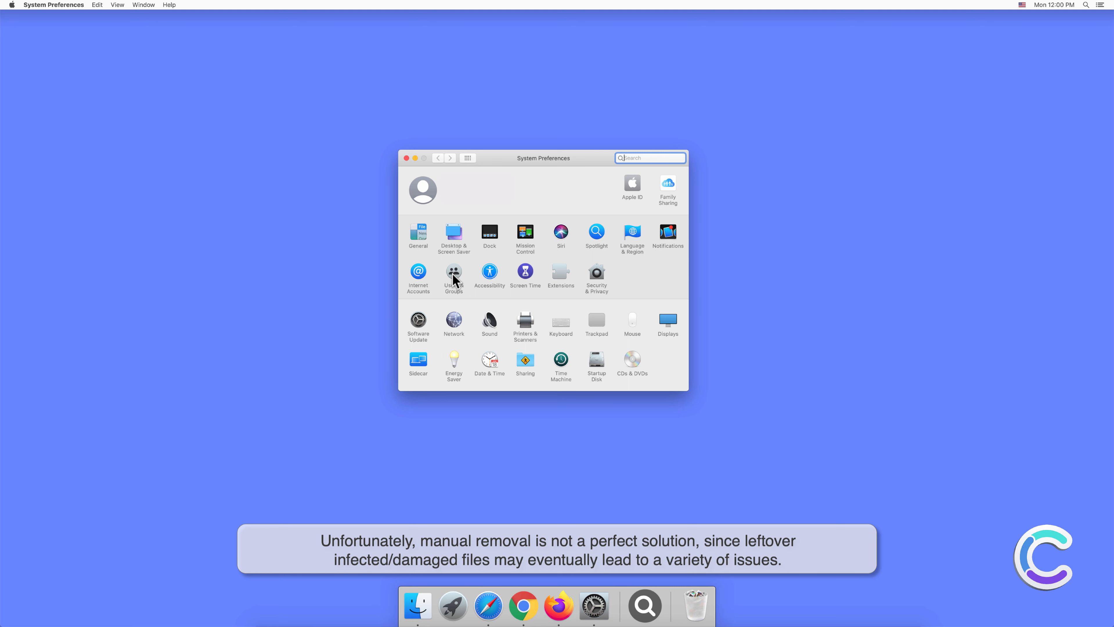
{"action": "left_click", "coordinate": [454, 275]}
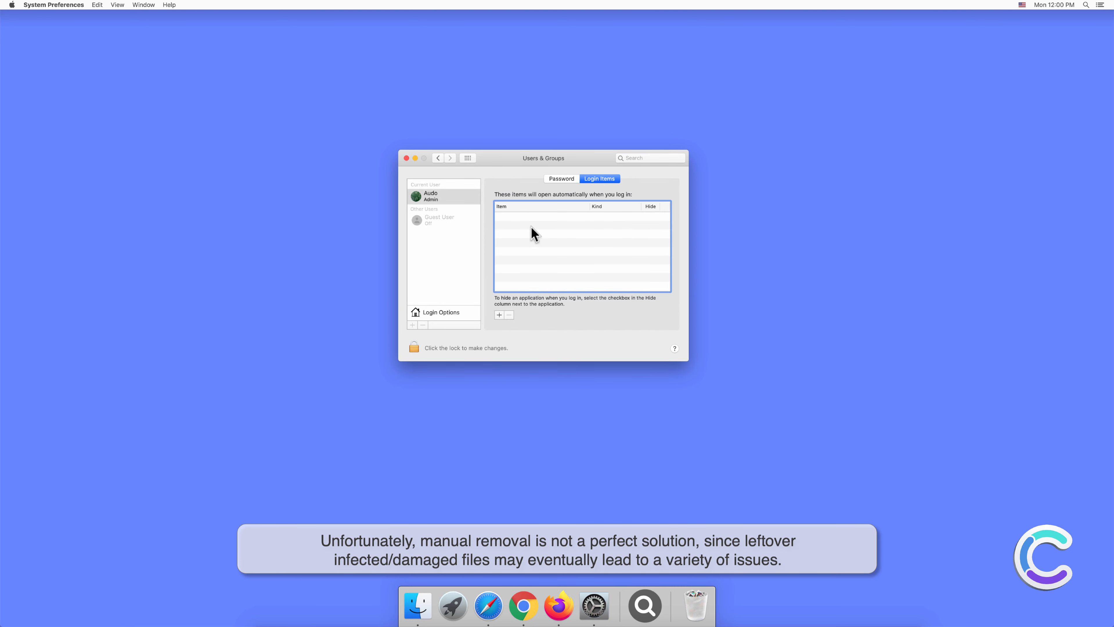
{"action": "left_click", "coordinate": [406, 158]}
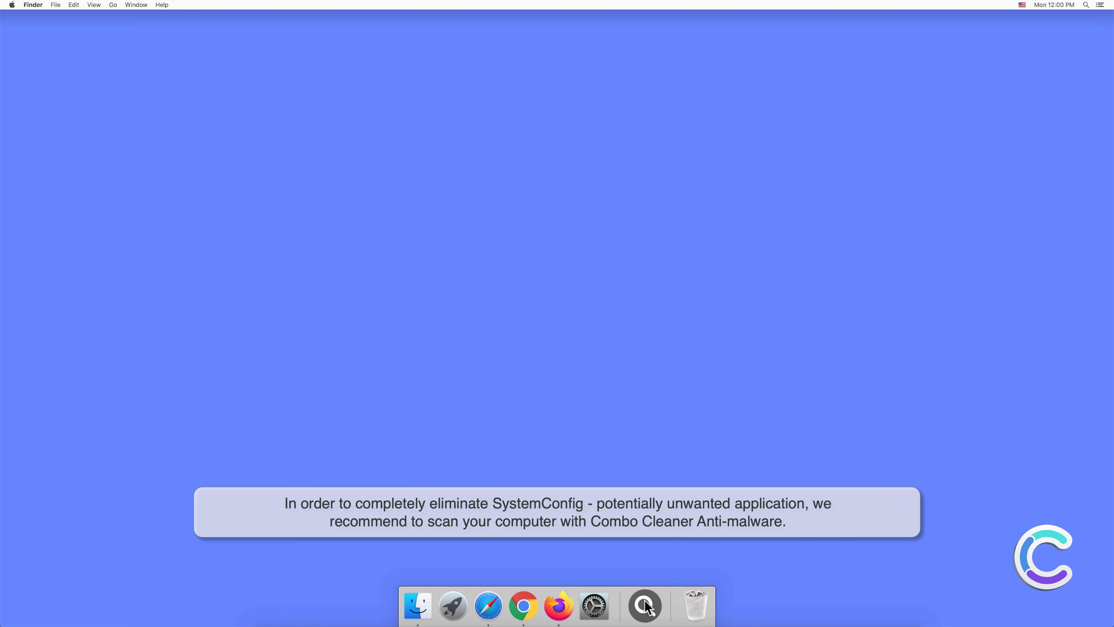
Quit the running SystemConfig app from its Dock icon
{"action": "right_click", "coordinate": [644, 606]}
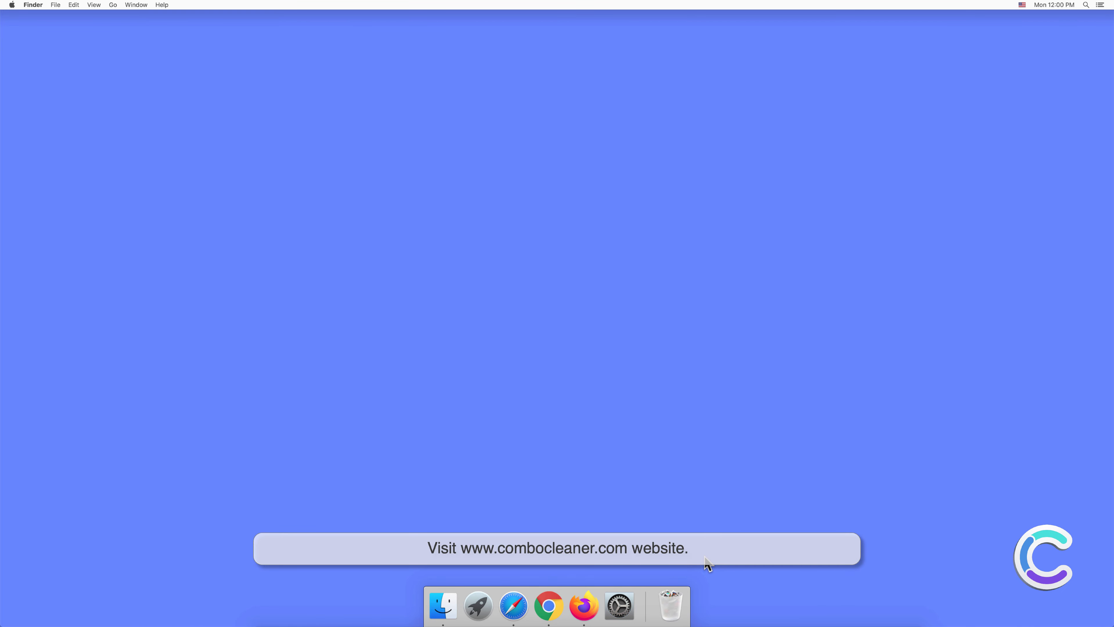
Visit combocleaner.com in Safari and mount the downloaded combocleaner.dmg installer
{"action": "left_click", "coordinate": [513, 609]}
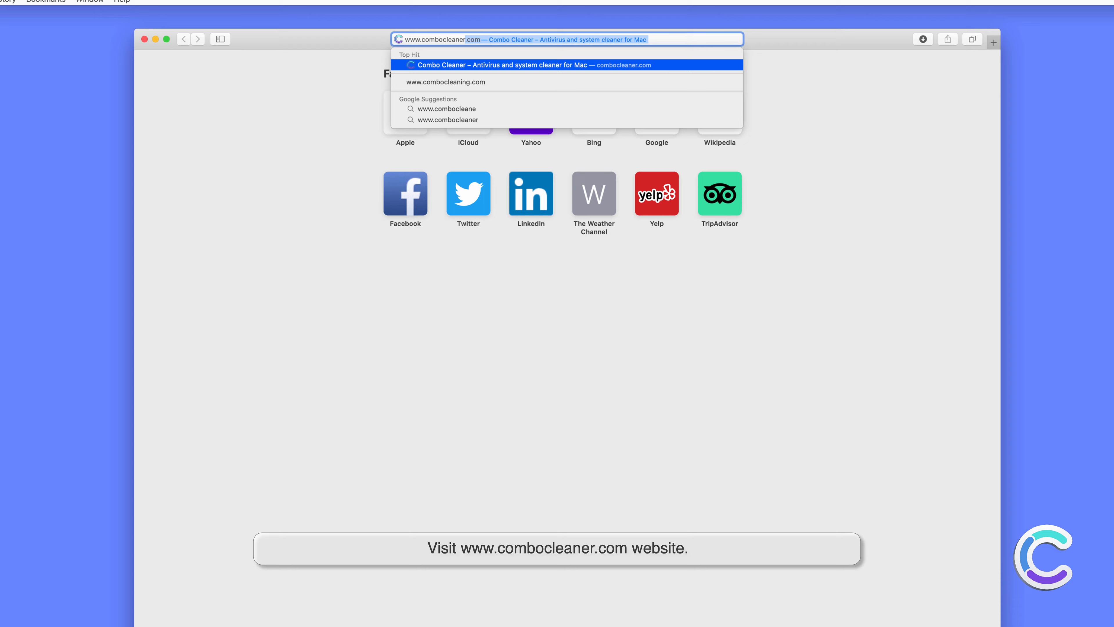
{"action": "left_click", "coordinate": [527, 64]}
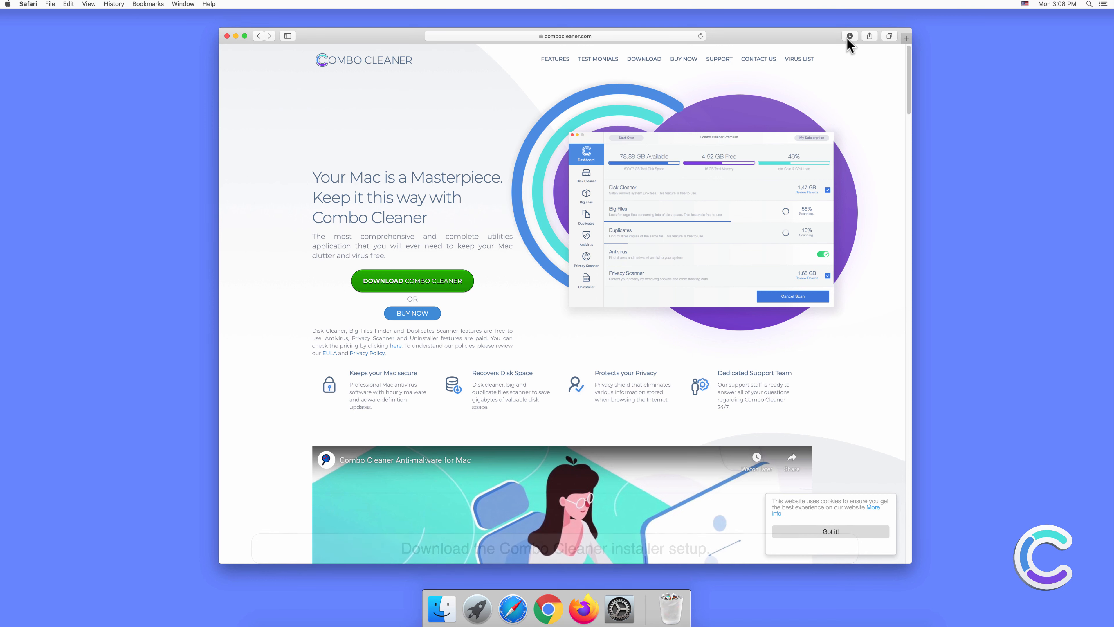
{"action": "left_click", "coordinate": [849, 35]}
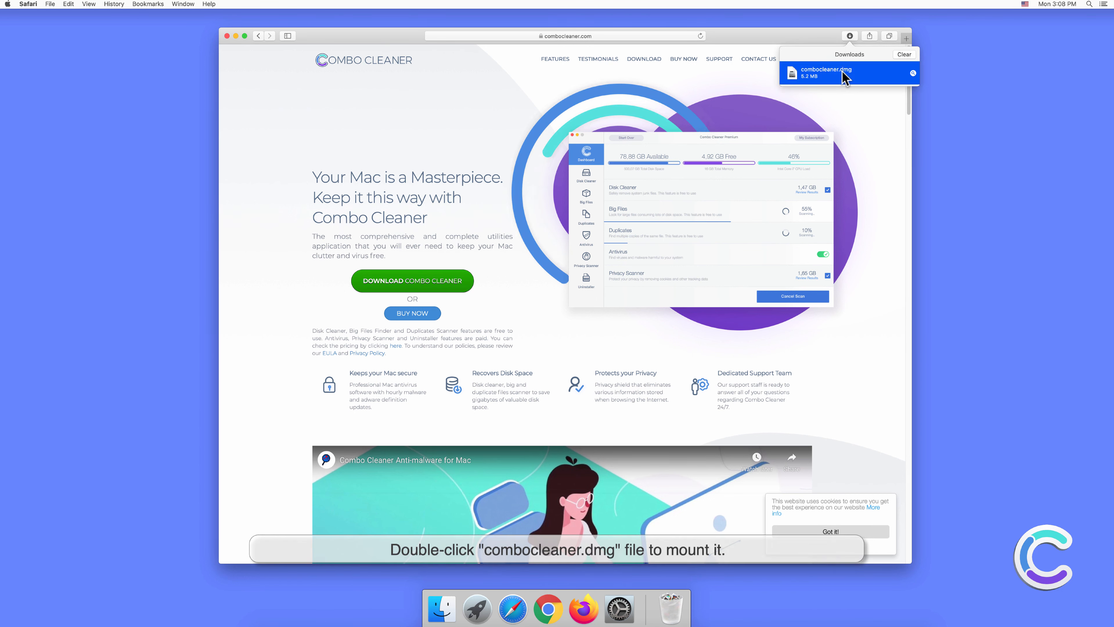
{"action": "double_click", "coordinate": [824, 73]}
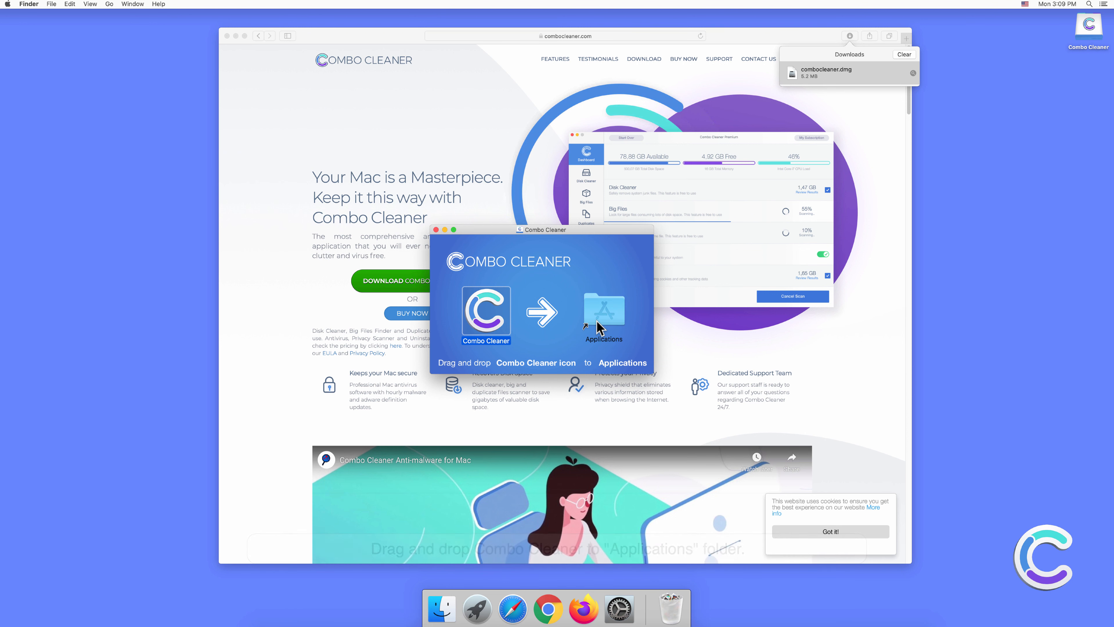
{"action": "mouse_move", "coordinate": [473, 268]}
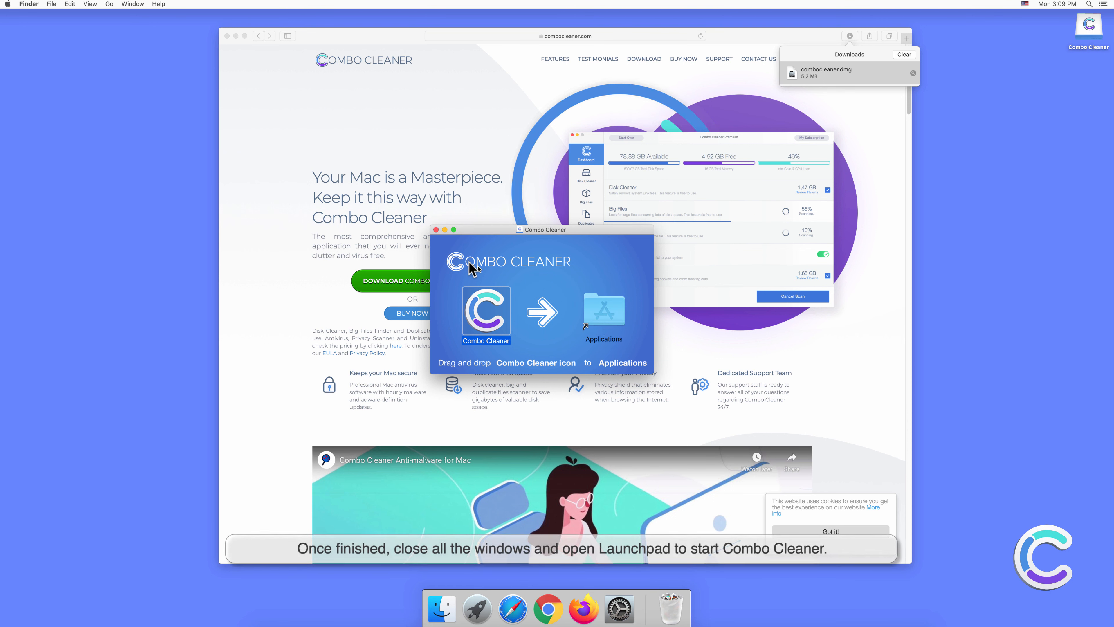
Close the Combo Cleaner installer window and the Safari website window
{"action": "left_click", "coordinate": [436, 230]}
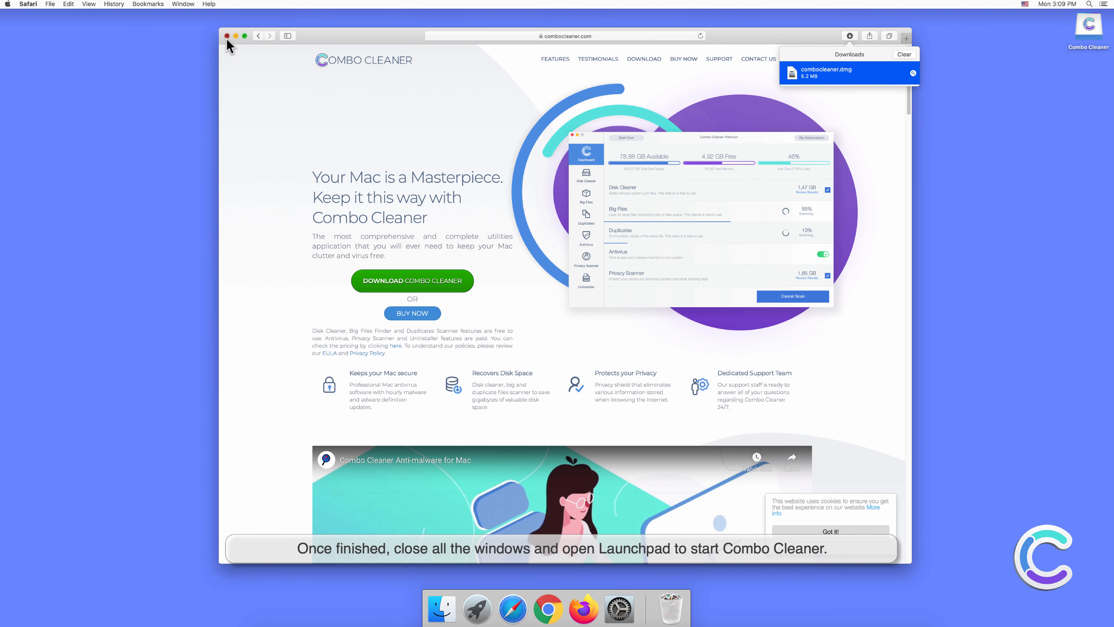
{"action": "left_click", "coordinate": [226, 35]}
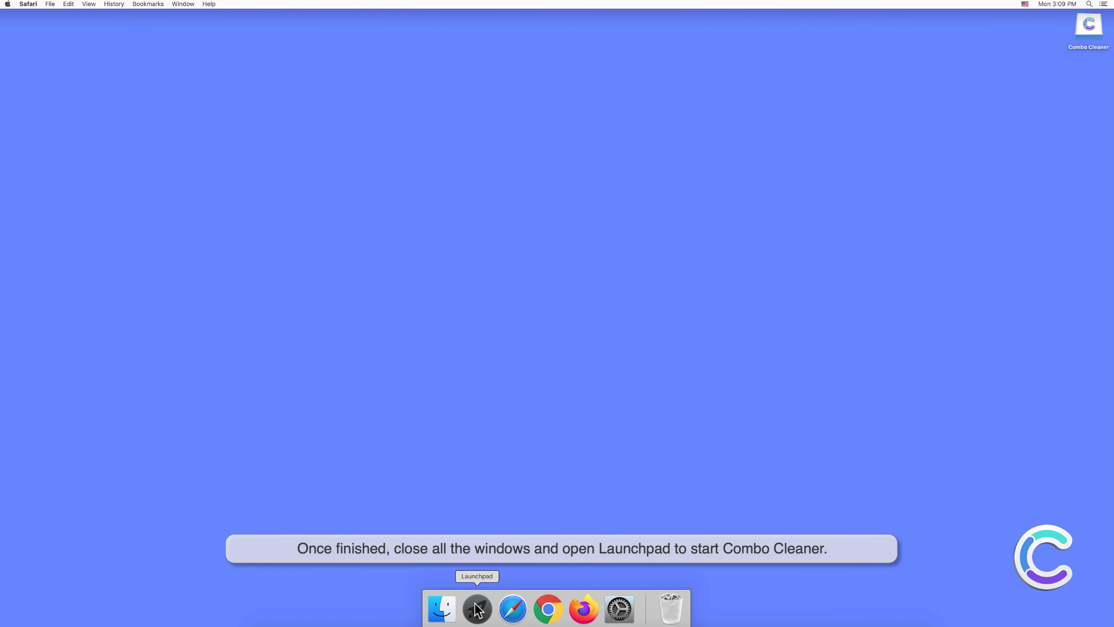
Start Combo Cleaner from Launchpad and approve opening the internet-downloaded app
{"action": "left_click", "coordinate": [475, 608]}
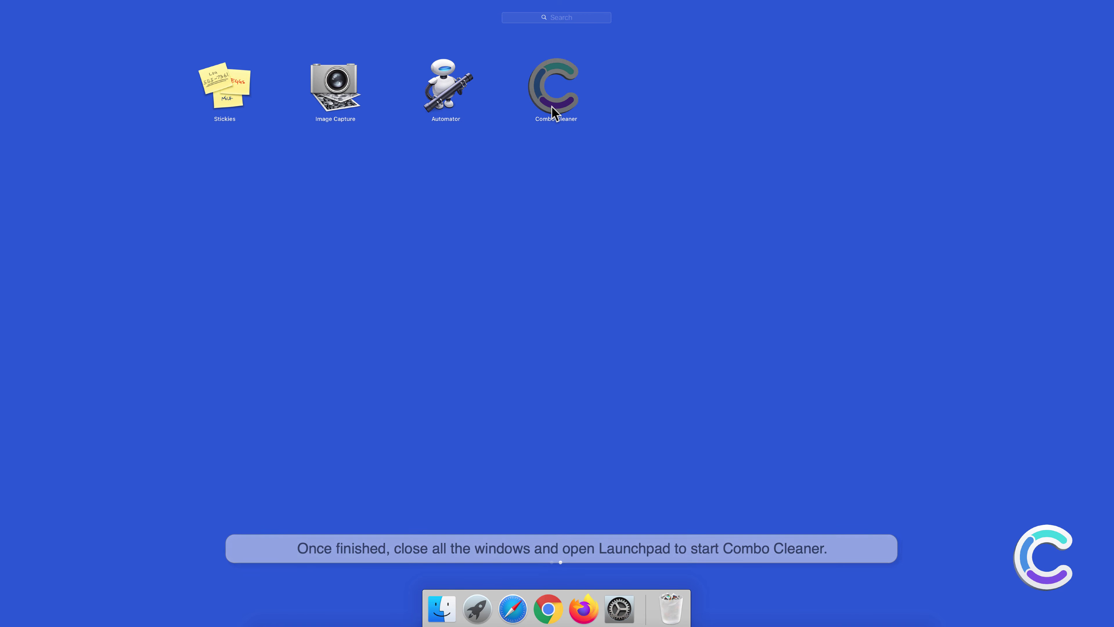
{"action": "double_click", "coordinate": [555, 85]}
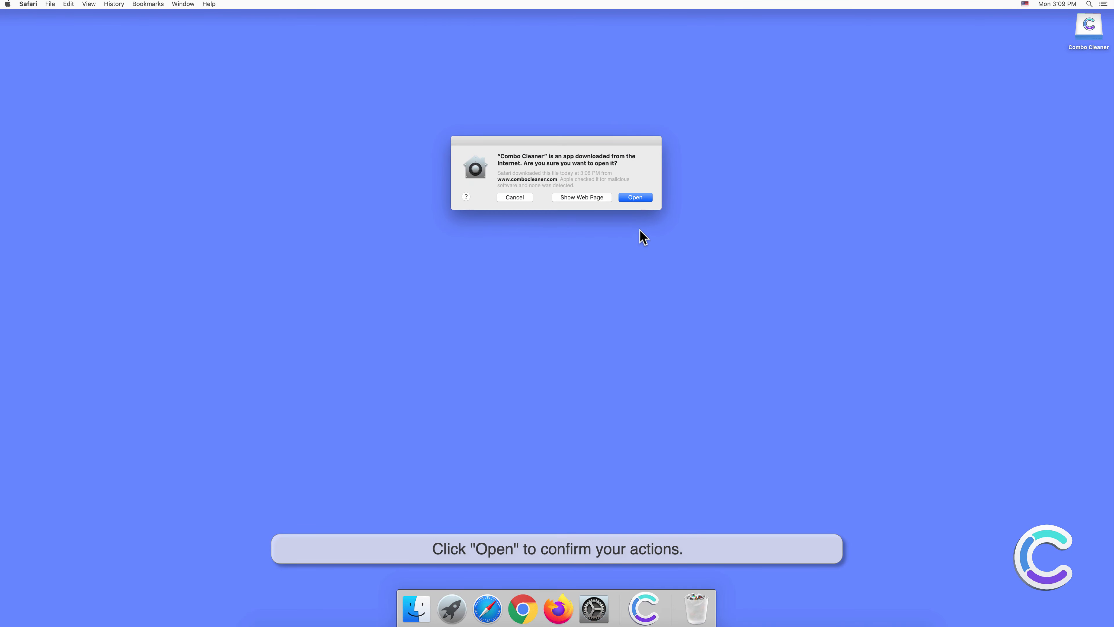
{"action": "left_click", "coordinate": [634, 197]}
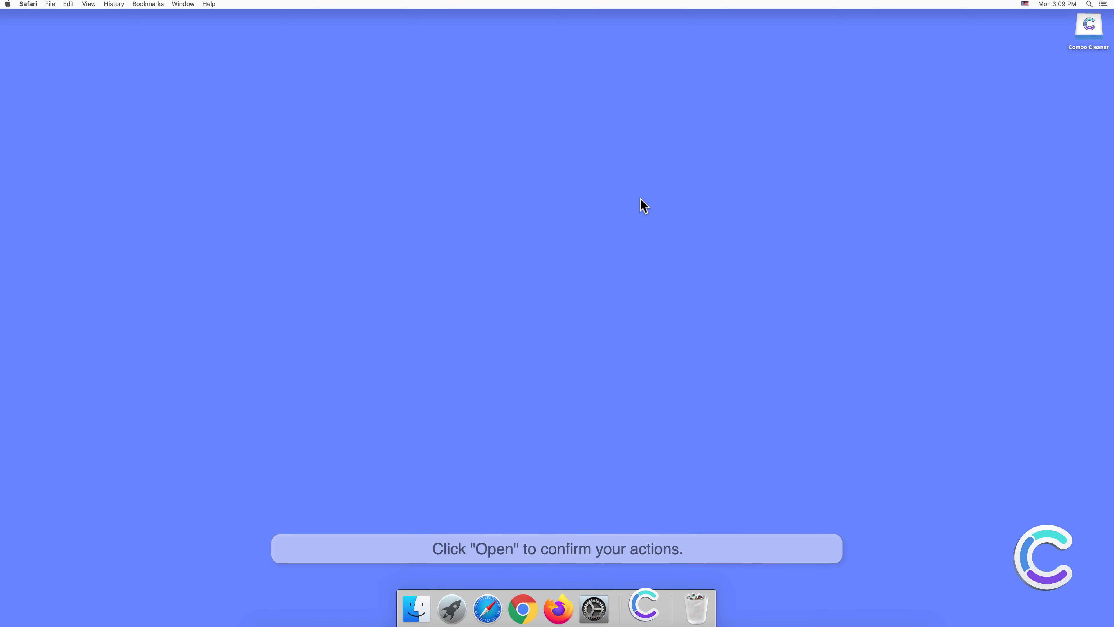
{"action": "left_click", "coordinate": [643, 607]}
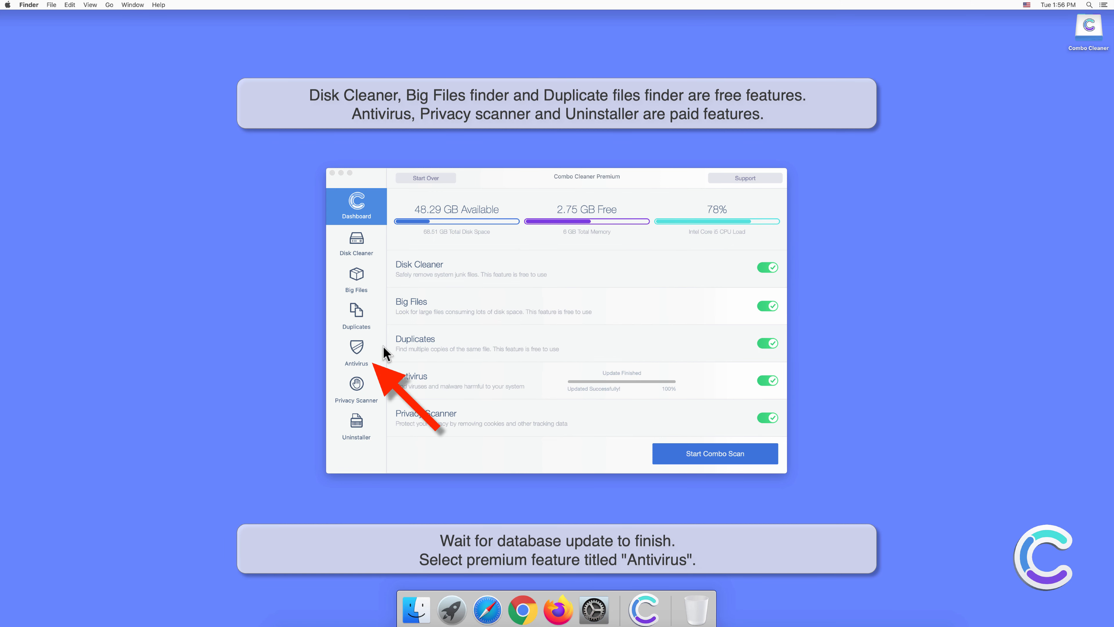
Run a Full Scan in Combo Cleaner's Antivirus, detecting 10 Adware.MAC.AdLoad items
{"action": "left_click", "coordinate": [355, 354]}
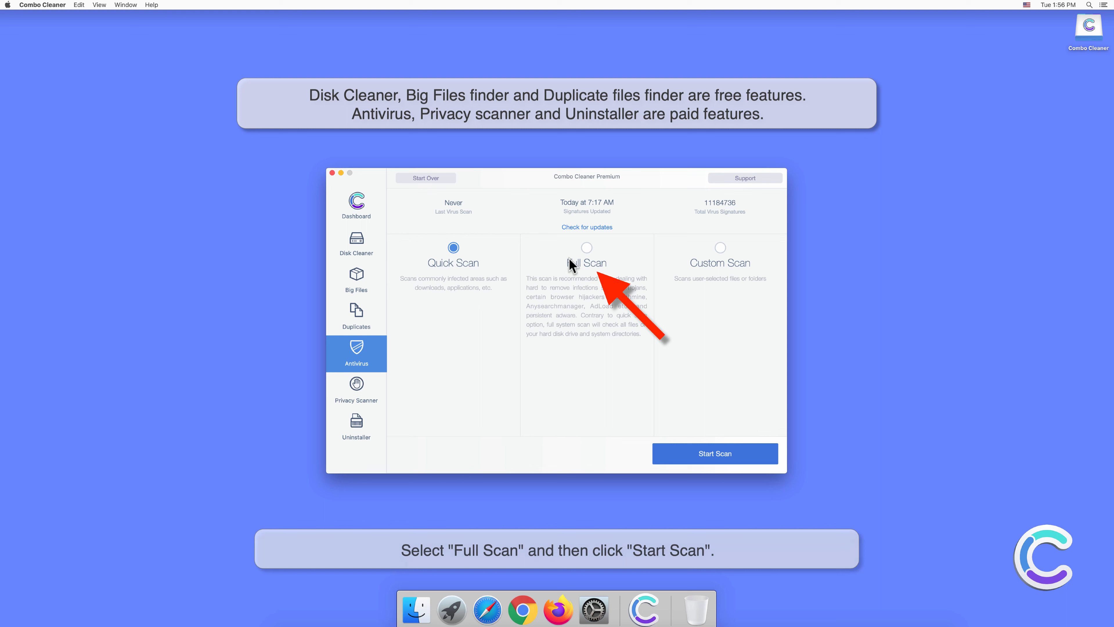
{"action": "left_click", "coordinate": [586, 248]}
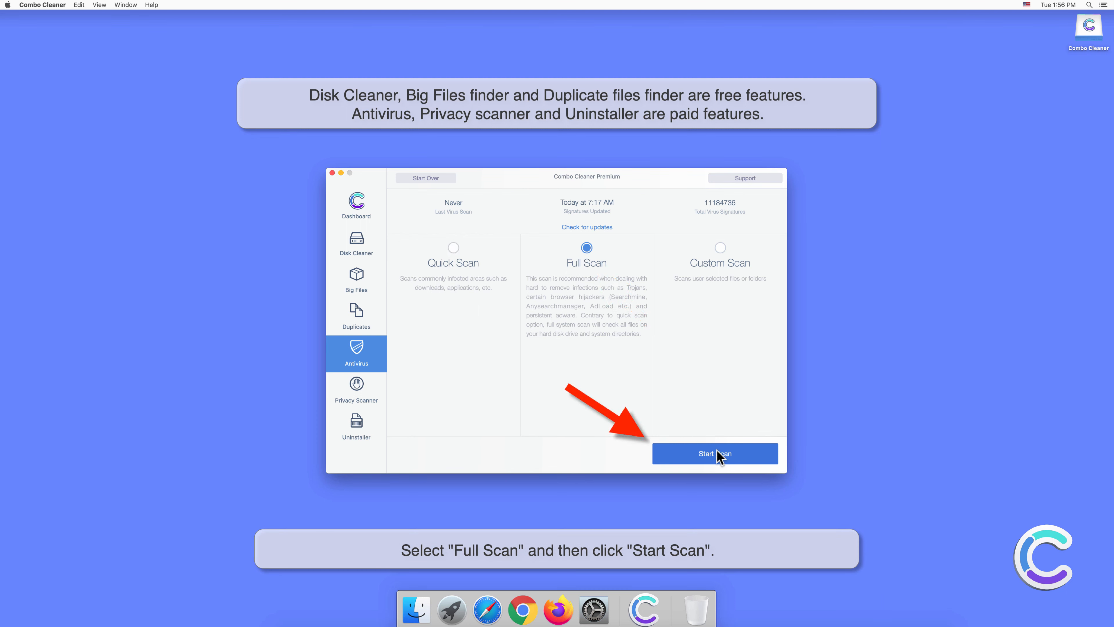
{"action": "left_click", "coordinate": [715, 453]}
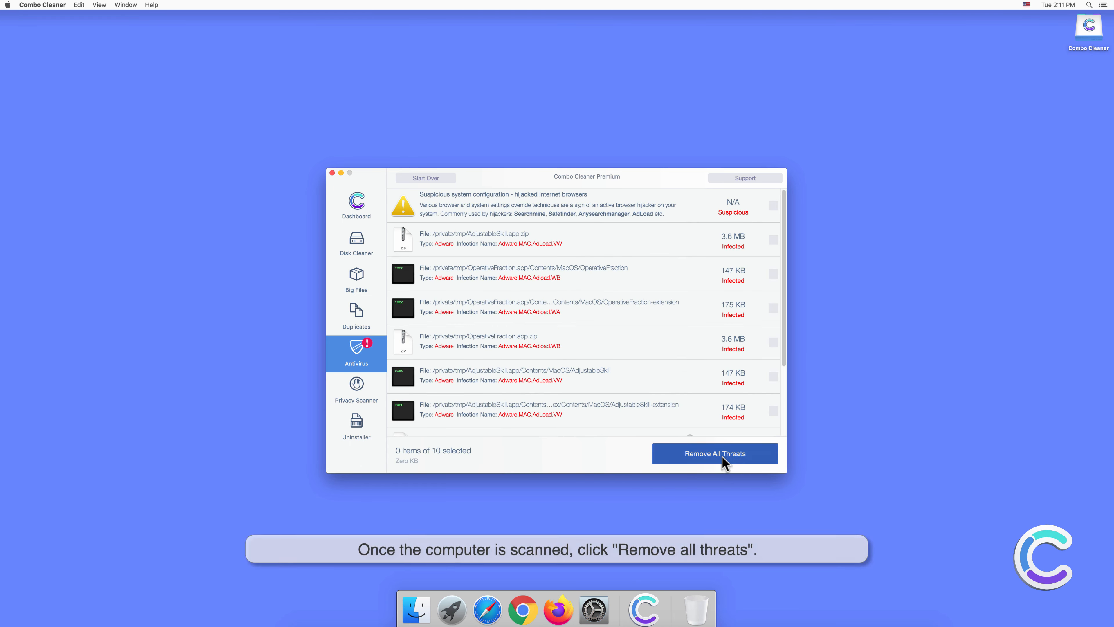
Remove all detected threats with the administrator password and accept restarting now
{"action": "left_click", "coordinate": [714, 453]}
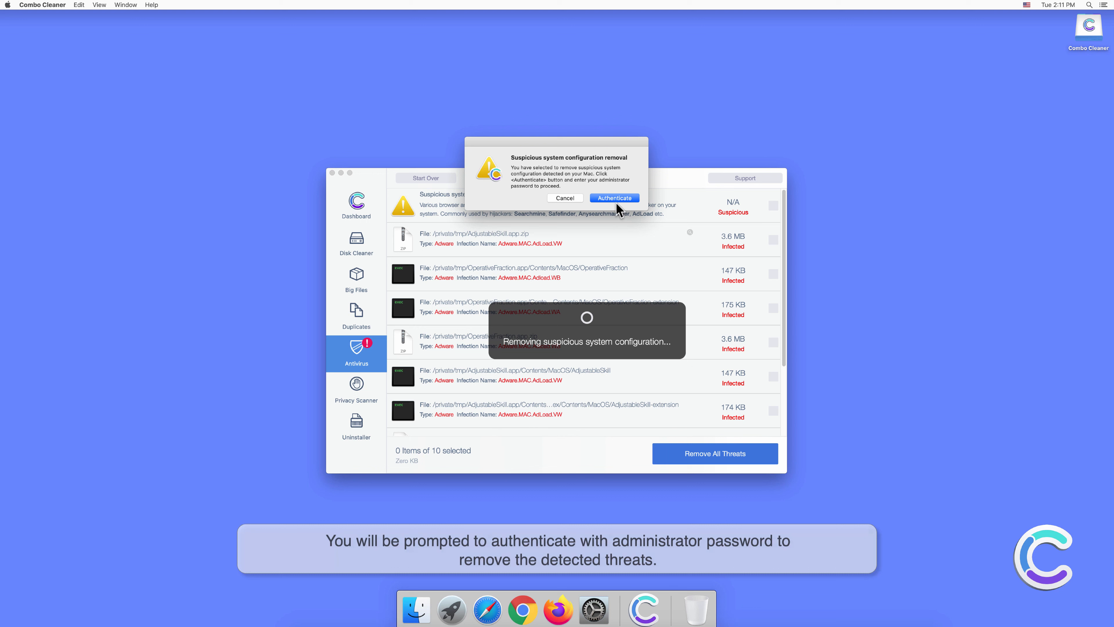
{"action": "left_click", "coordinate": [614, 198]}
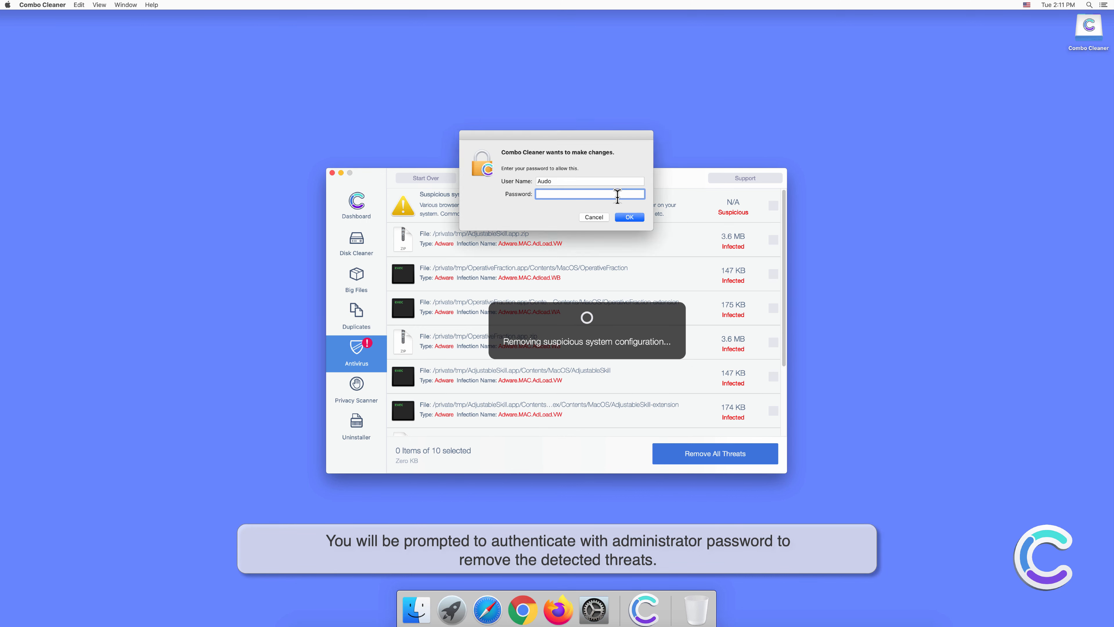
{"action": "type", "text": "••••"}
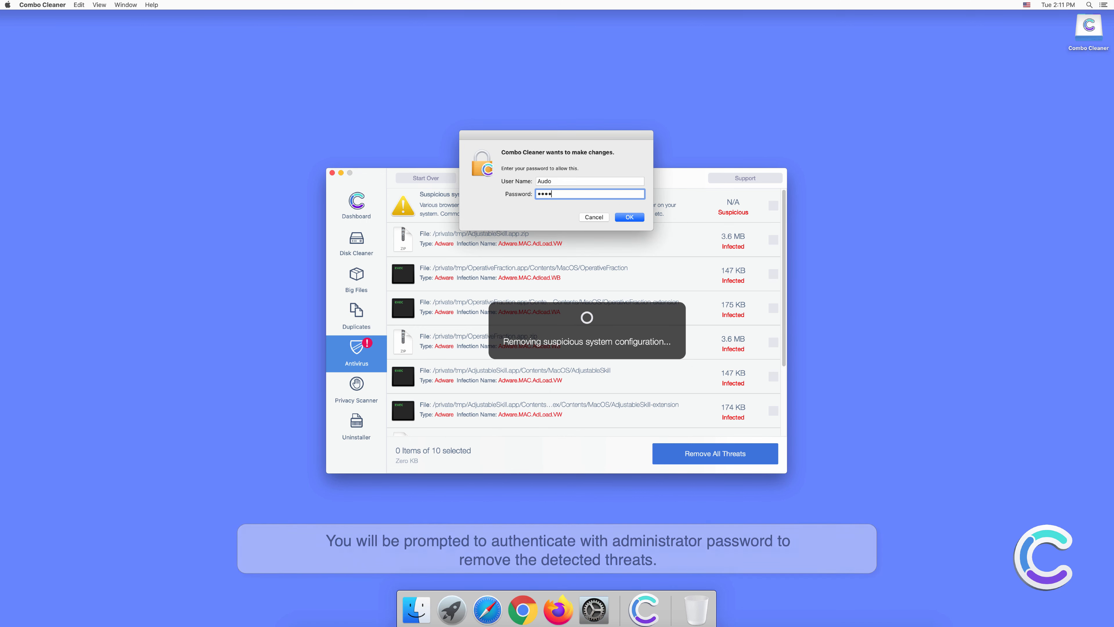
{"action": "left_click", "coordinate": [628, 216]}
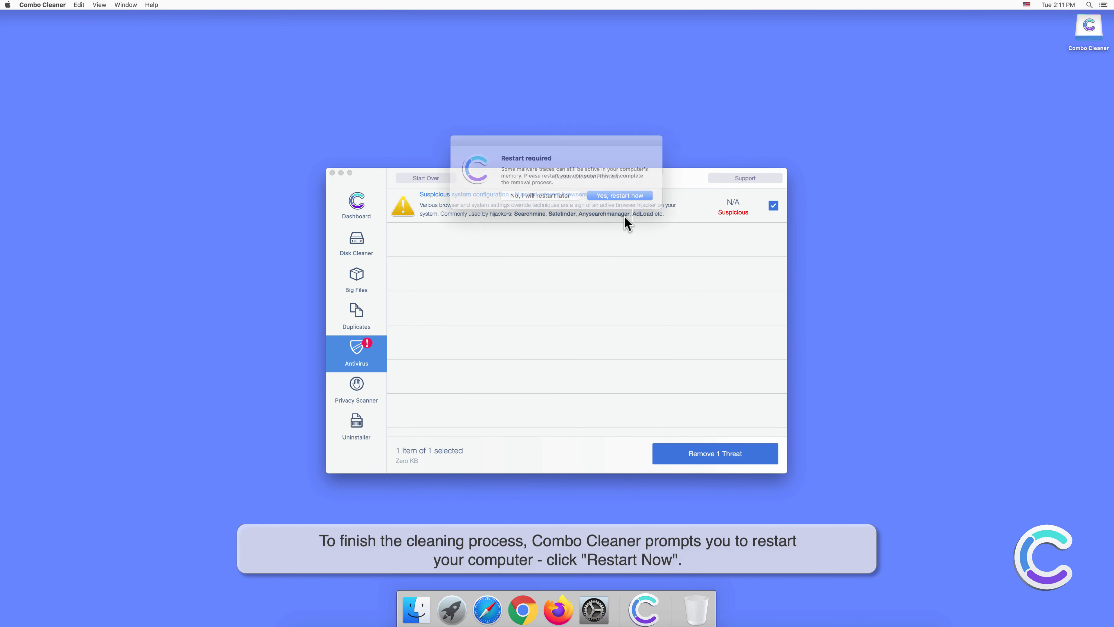
{"action": "left_click", "coordinate": [618, 196]}
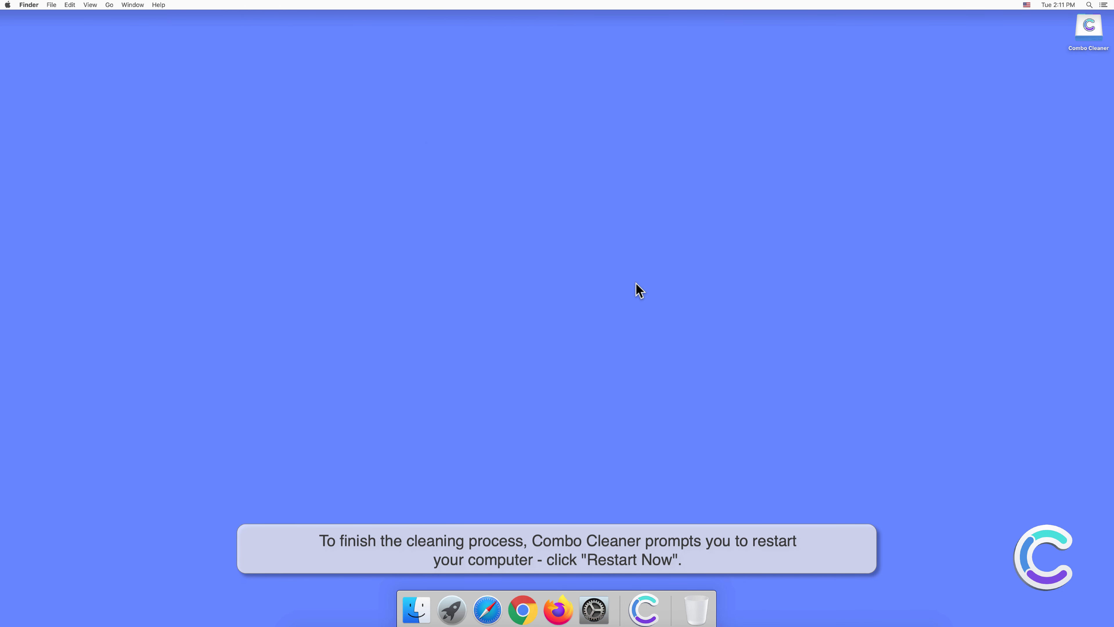